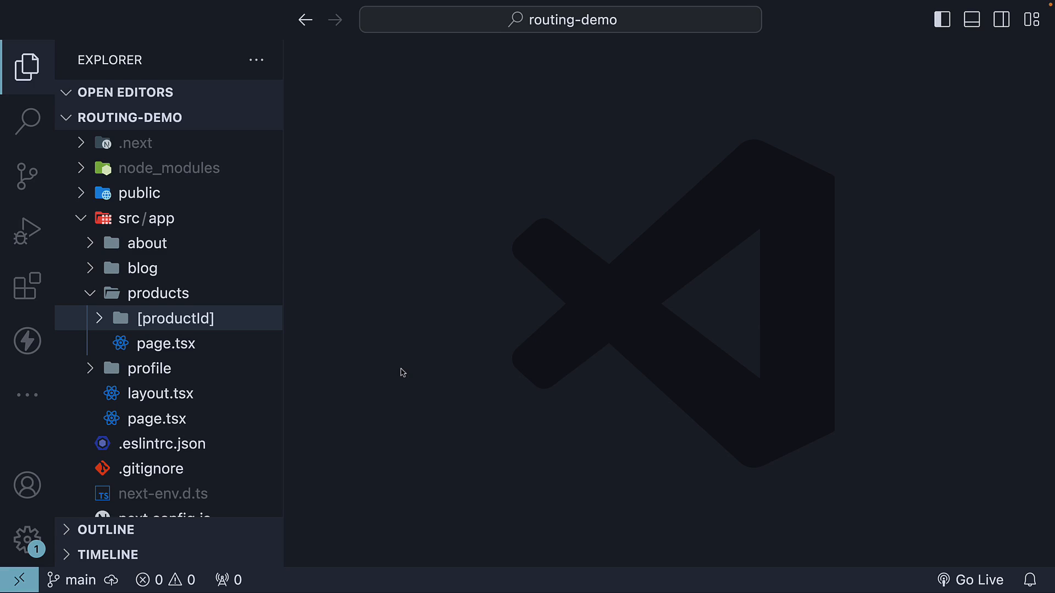
mouse_move(396, 371)
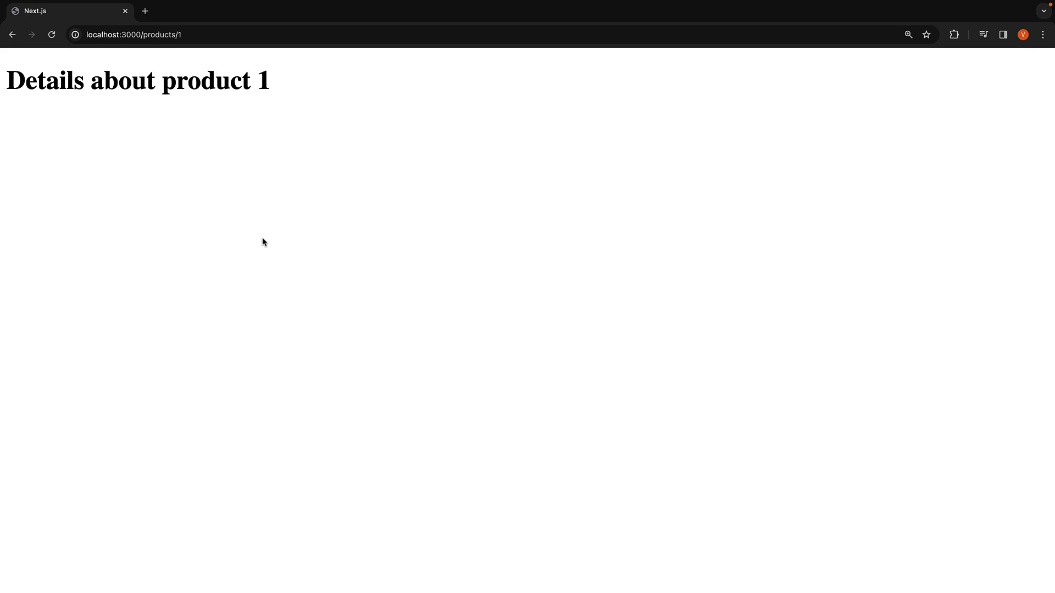
mouse_move(274, 108)
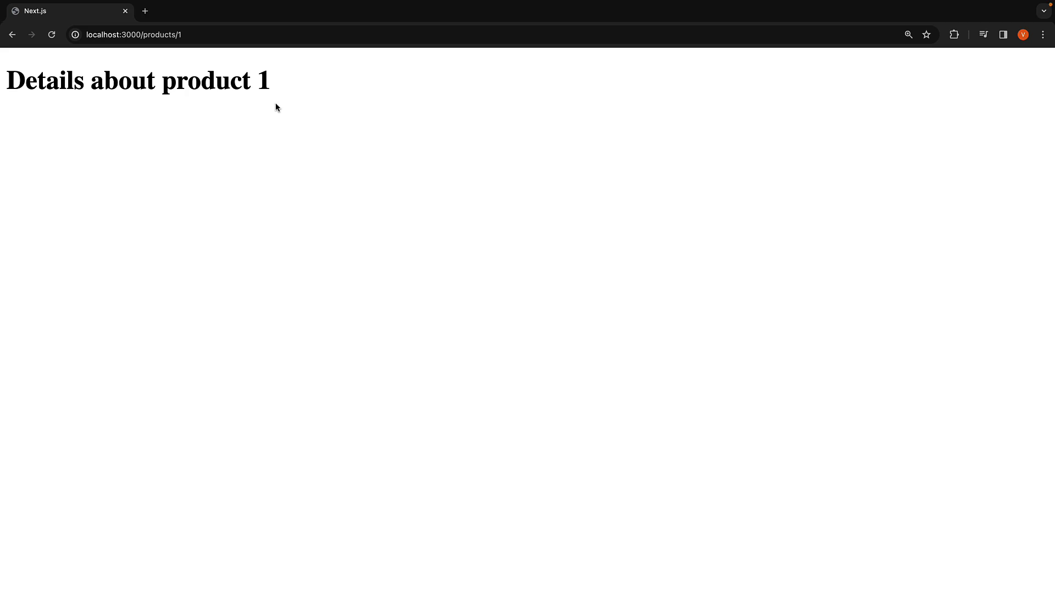
mouse_move(269, 83)
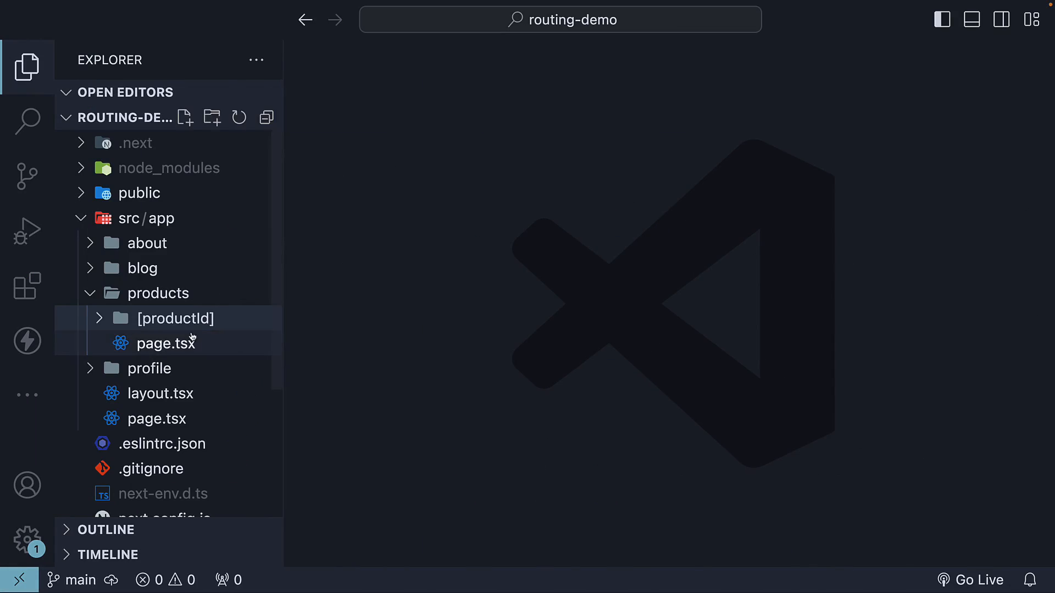
Create a new reviews folder inside the [productId] folder
type("reviews")
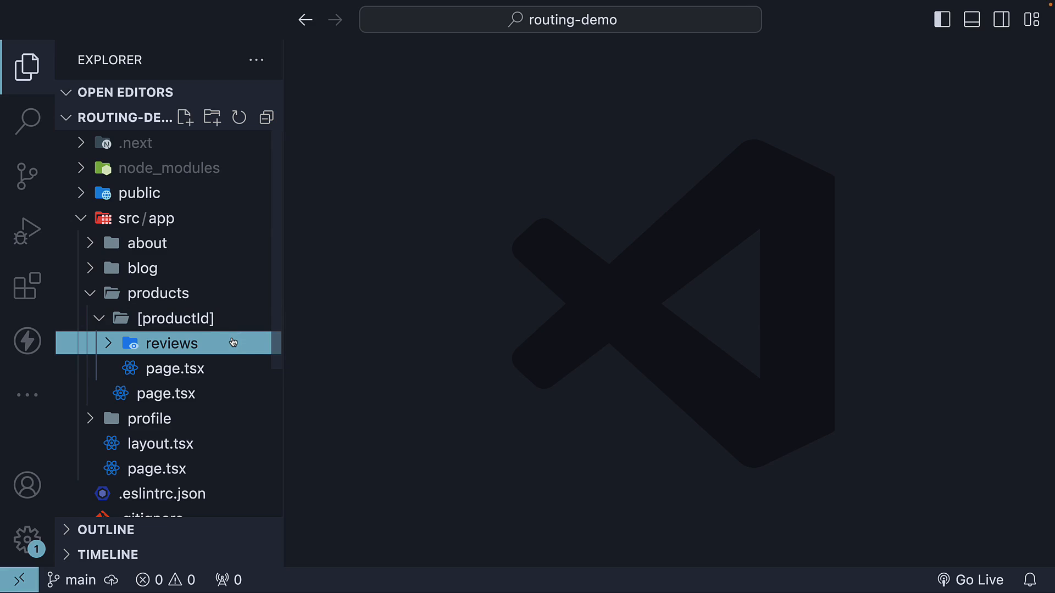
mouse_move(181, 343)
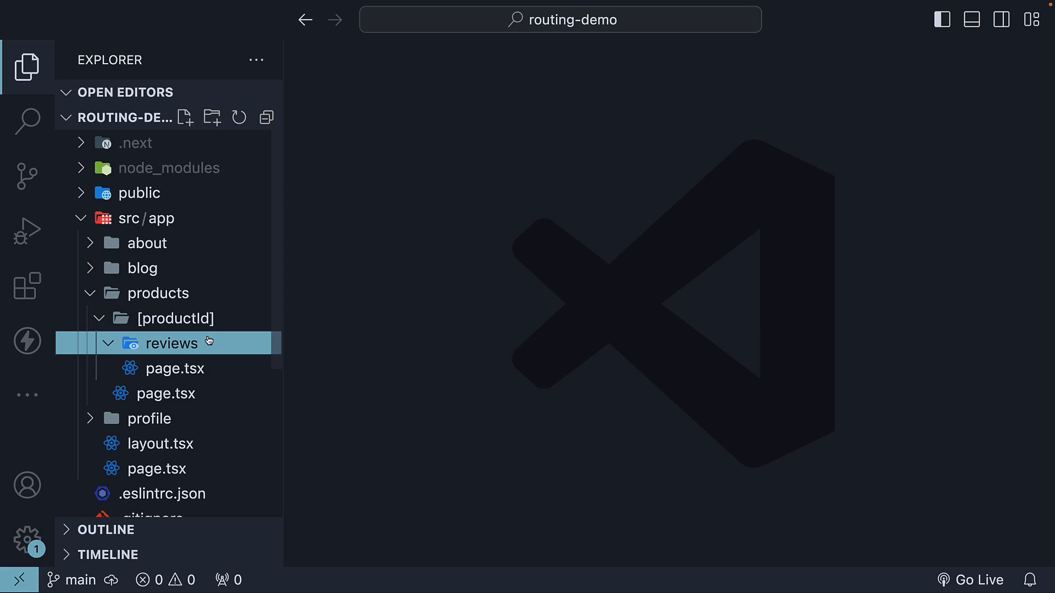
mouse_move(206, 194)
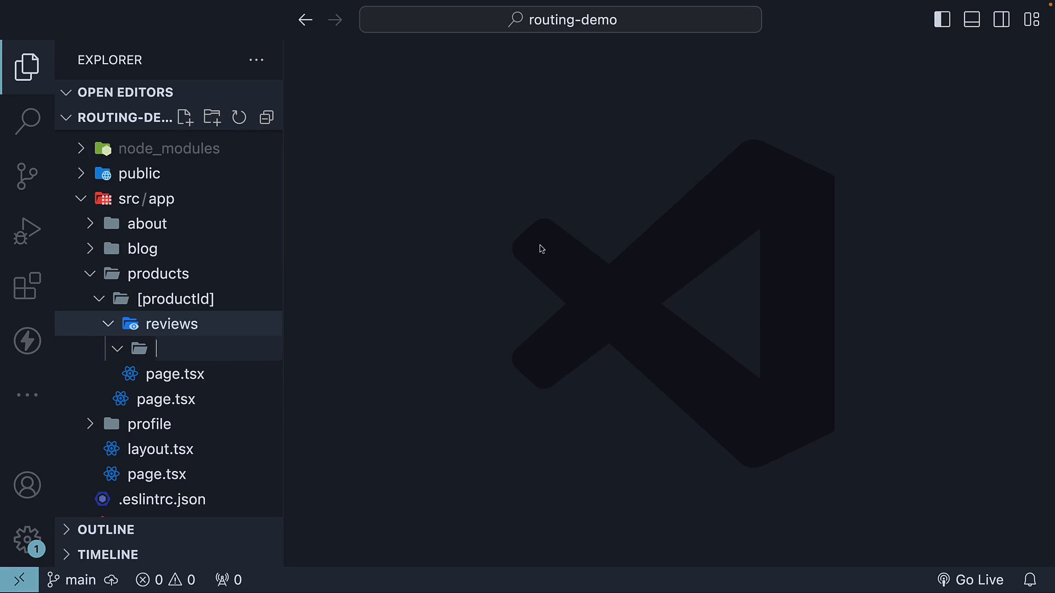
Create a [reviewId] folder inside reviews holding a new page.tsx file
type("r]")
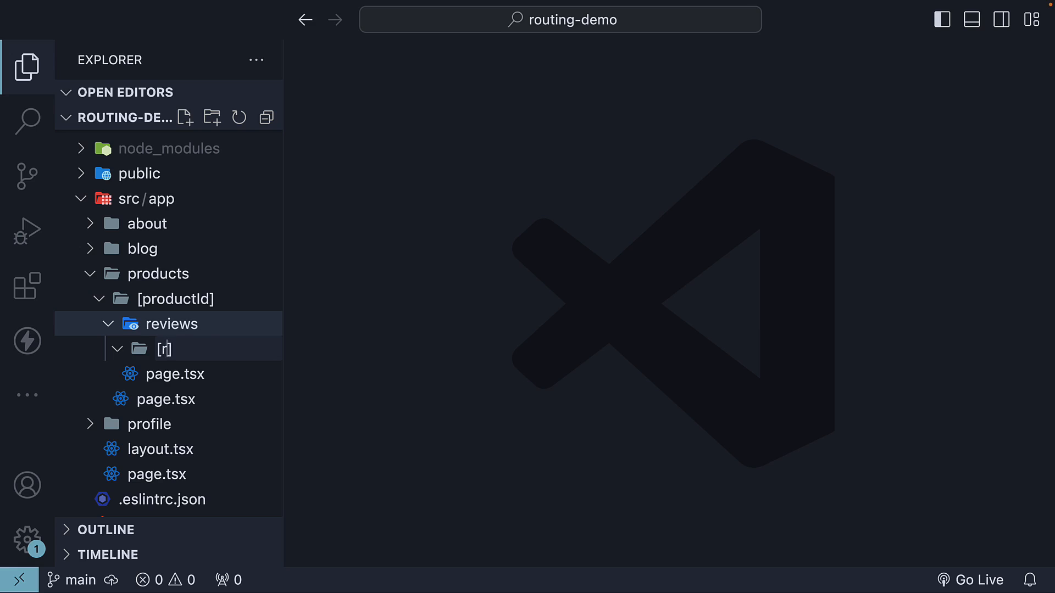
type("reviewId")
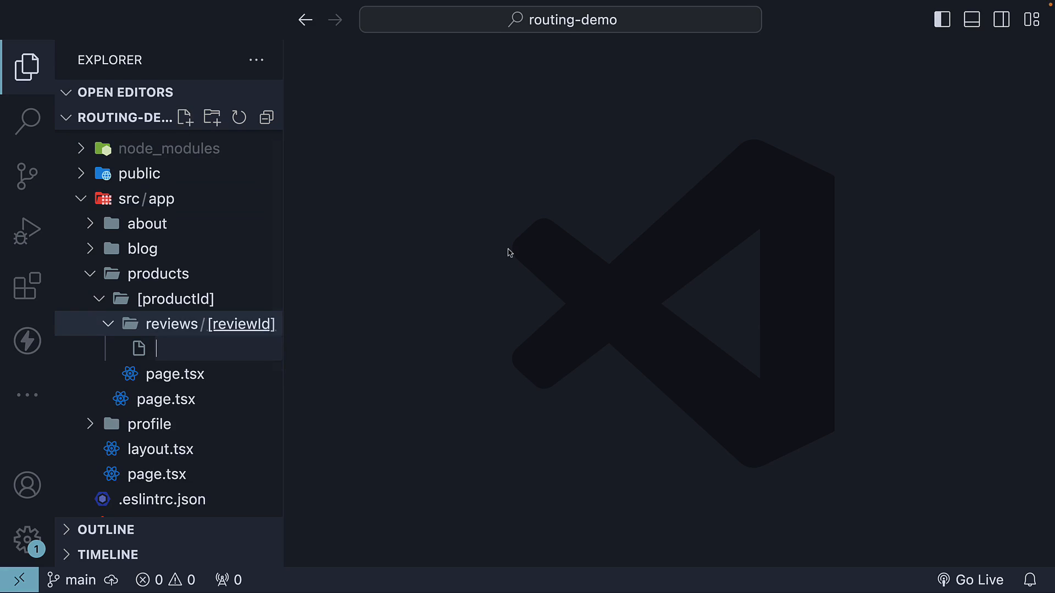
type("page.ts")
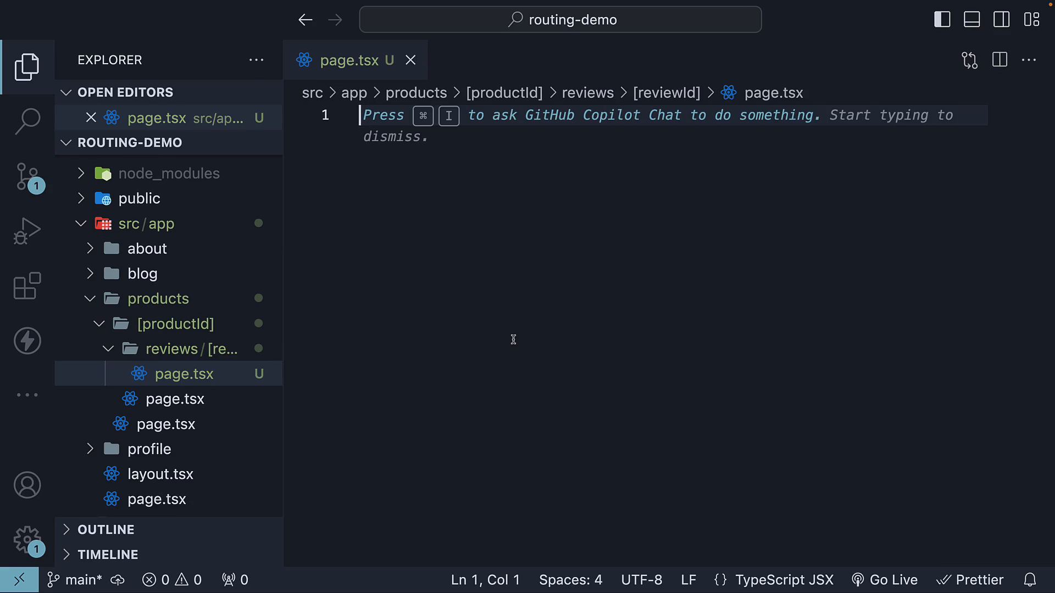
mouse_move(471, 357)
type("export default function ReviewDetail() {")
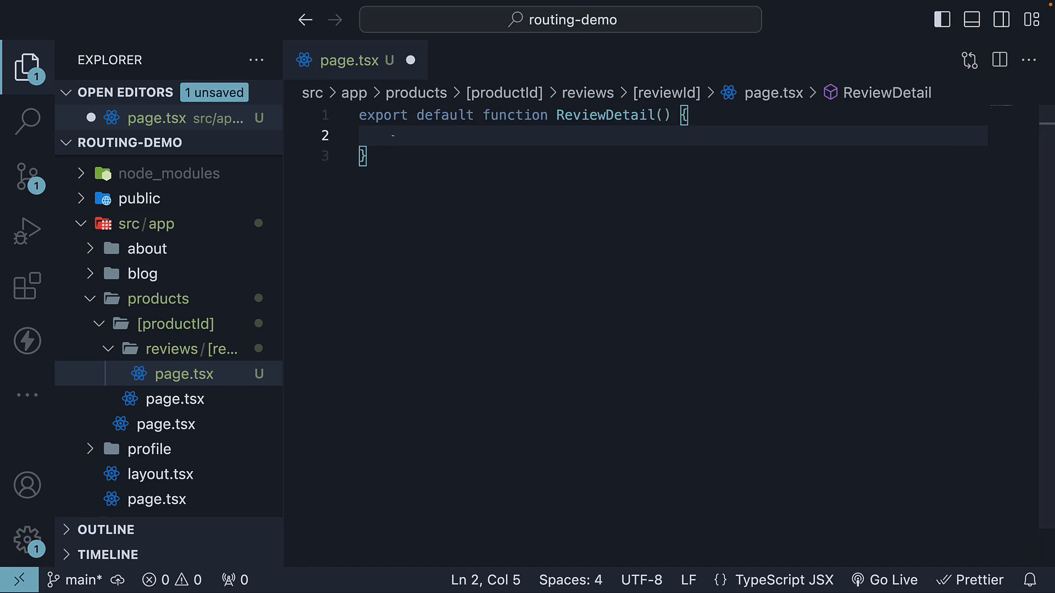
Write ReviewDetail returning an h1 reading 'Review {} for product {}'
type("return")
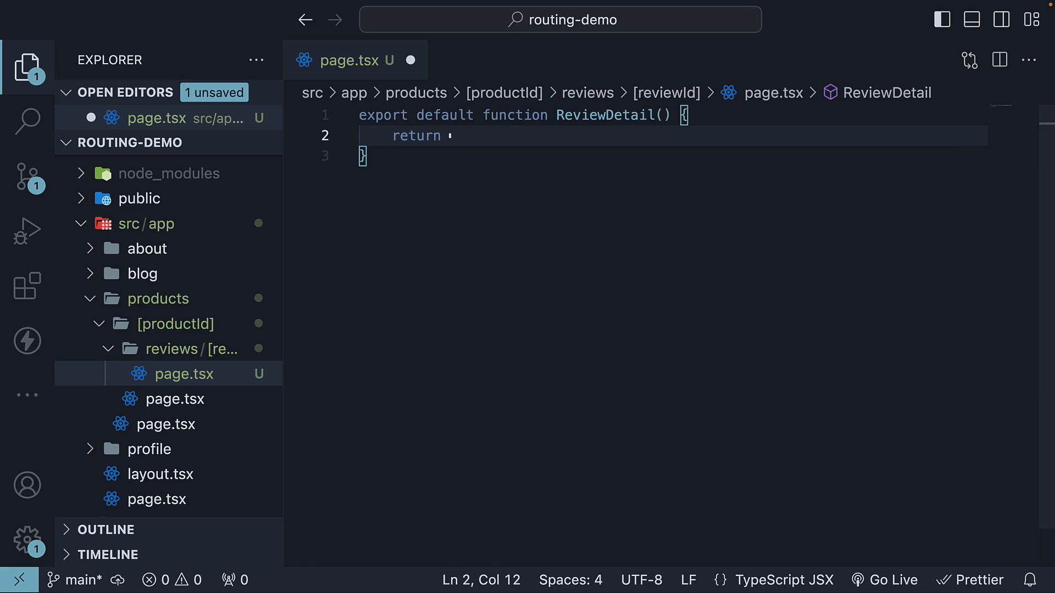
type("<h1></h1>")
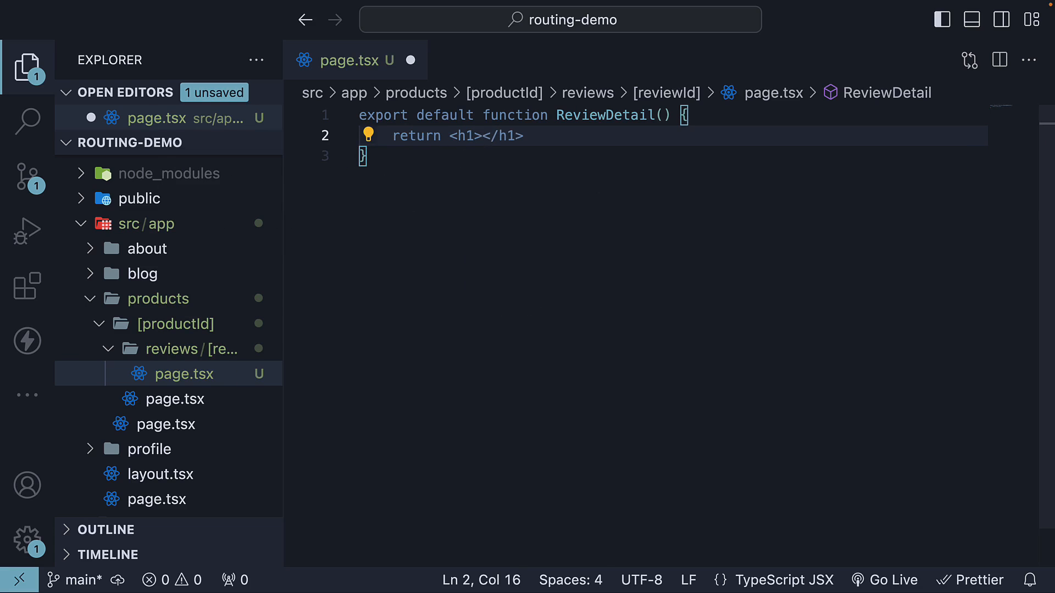
type("Review {}")
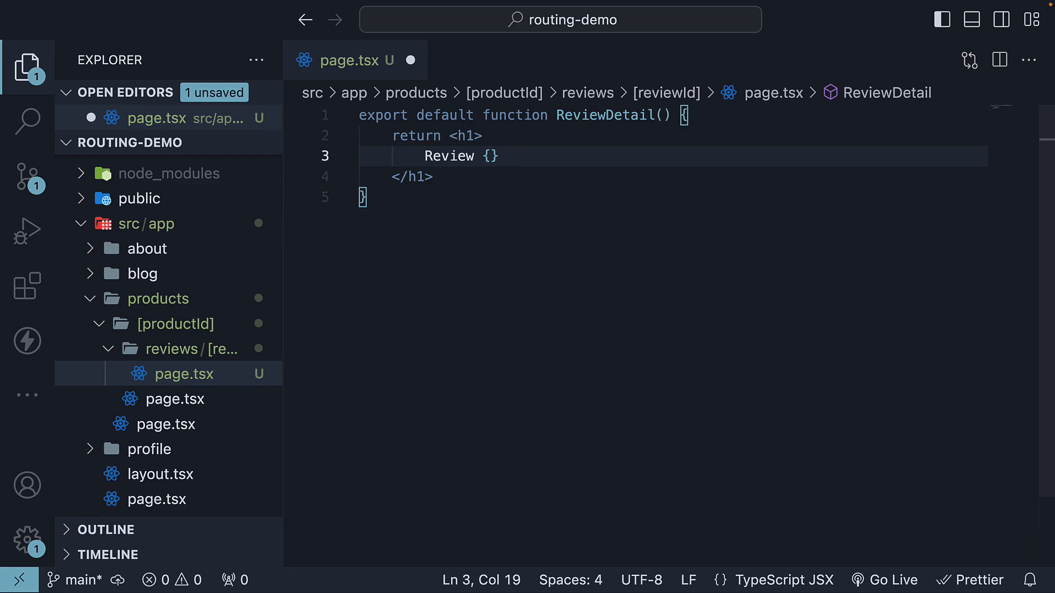
type("for product")
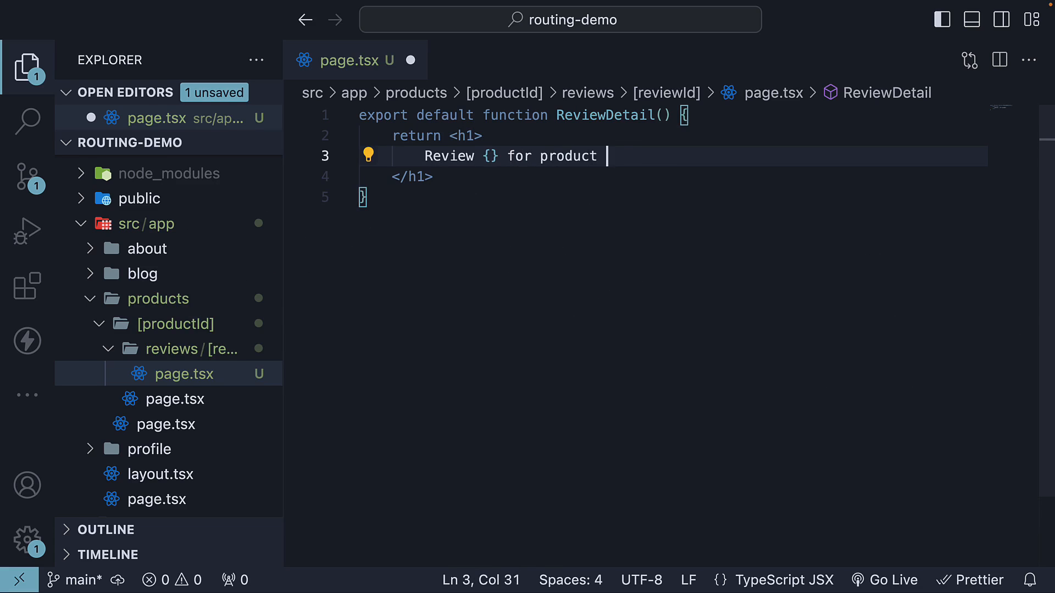
type("{")
left_click(674, 115)
type("{ ")
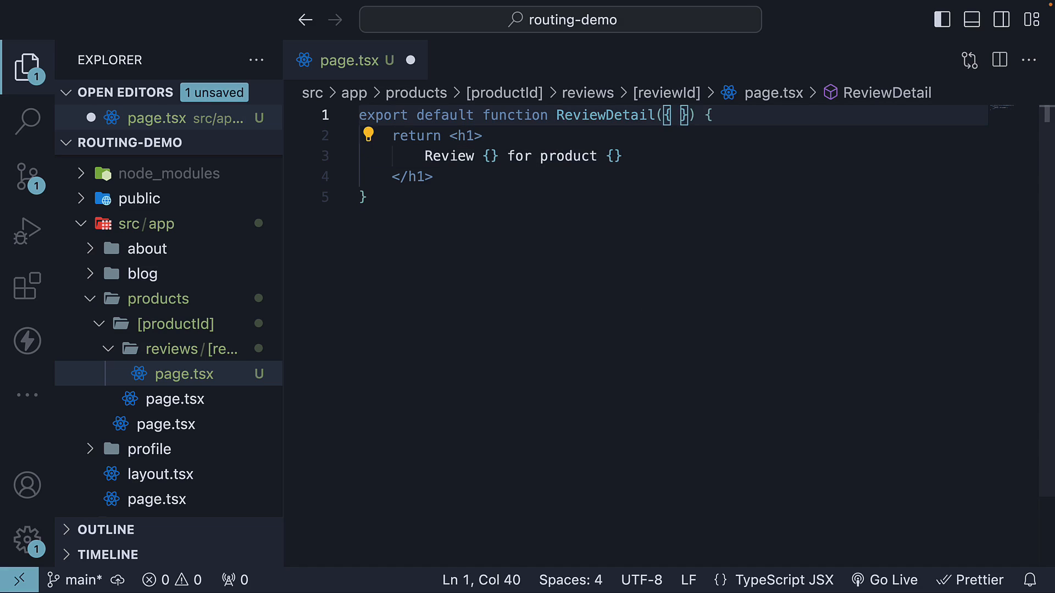
Add a params prop typed { productId: string; reviewId: string } to ReviewDetail
type("params")
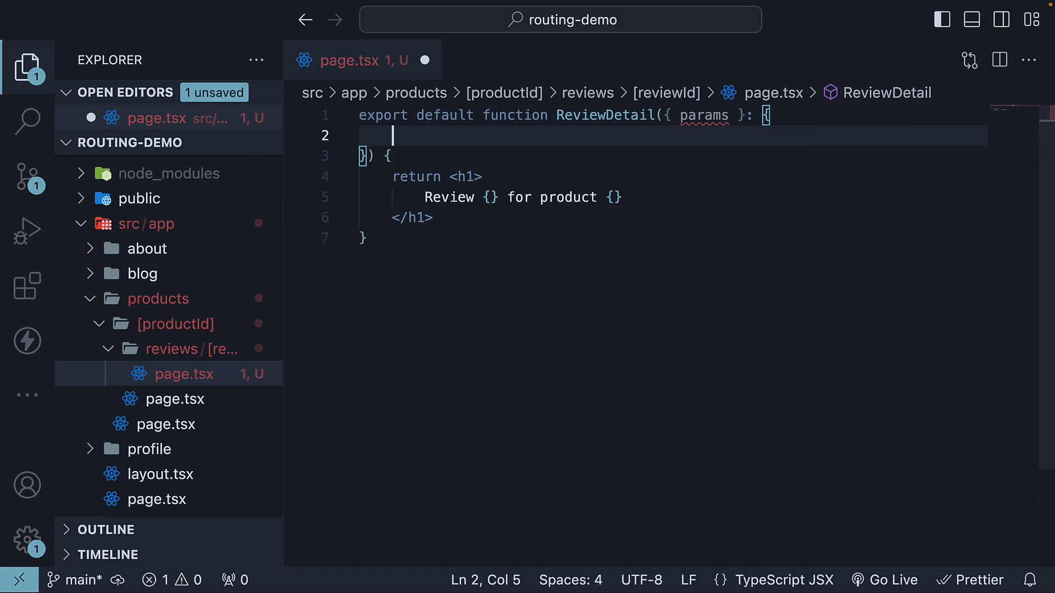
type("params: {")
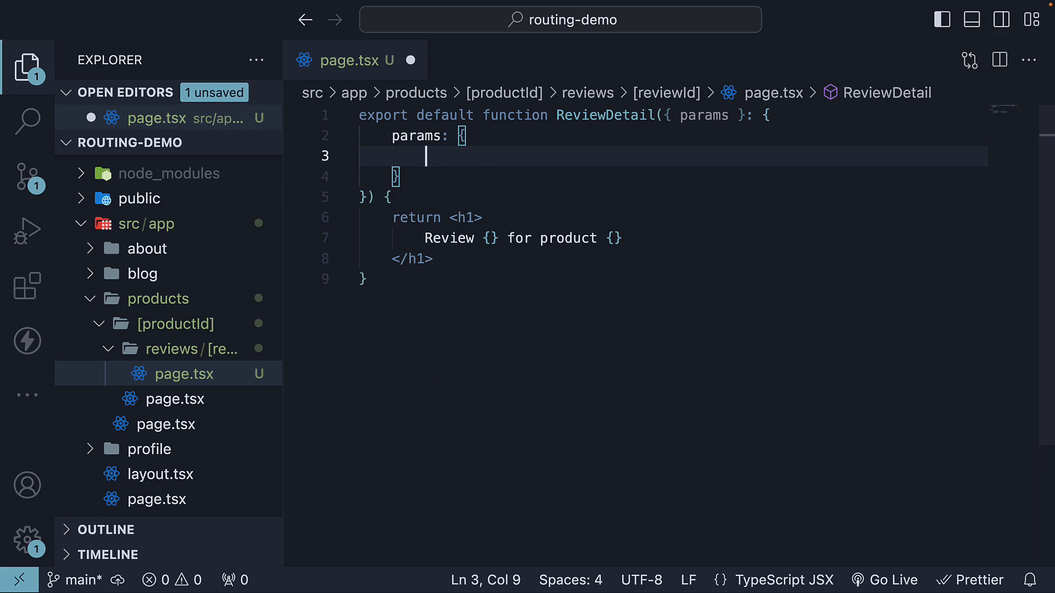
type("productId: string")
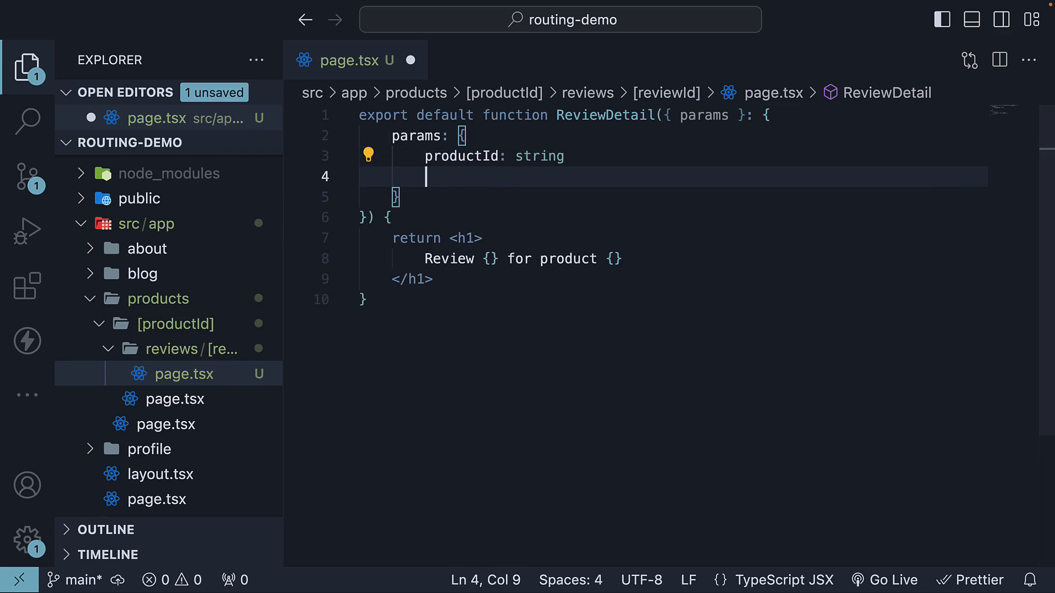
type("reviewId: string;")
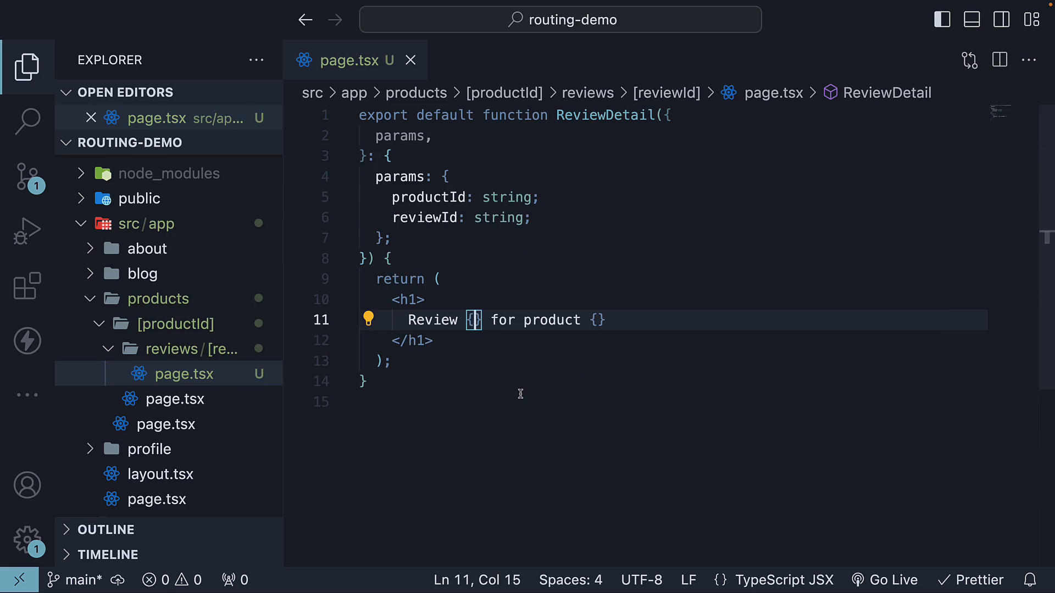
Fill the heading braces with params.reviewId and params.productId
type("params.reviewId")
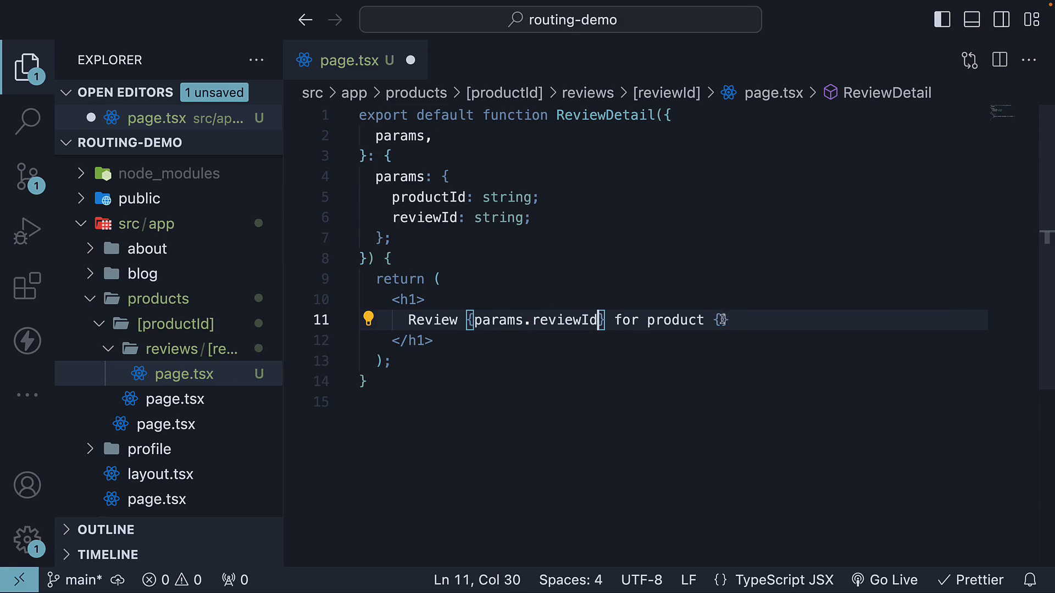
type("params.p")
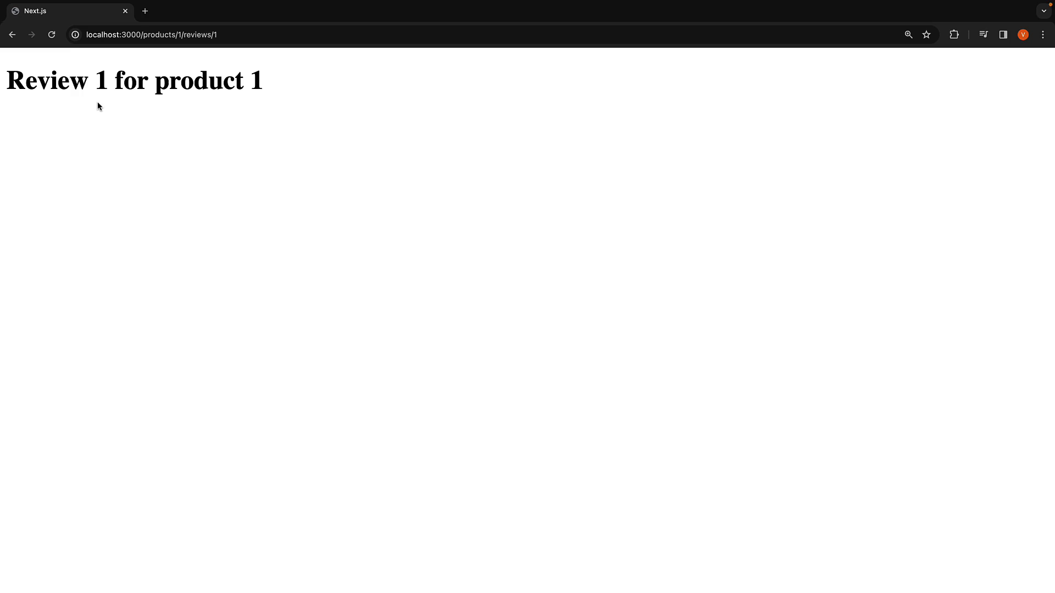
mouse_move(192, 103)
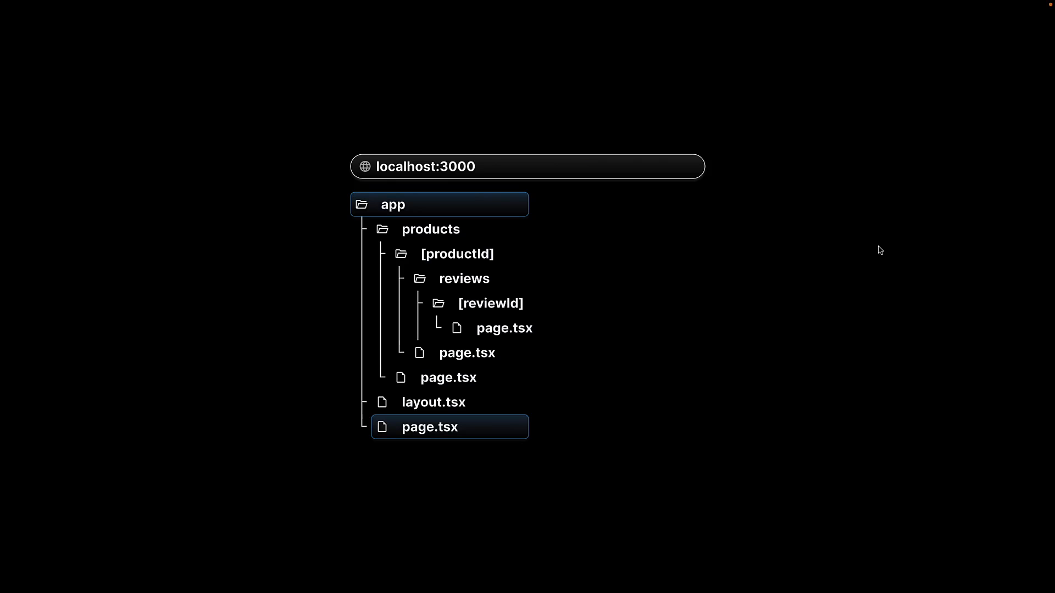
Advance the route diagram from the root route to localhost:3000/products
left_click(431, 228)
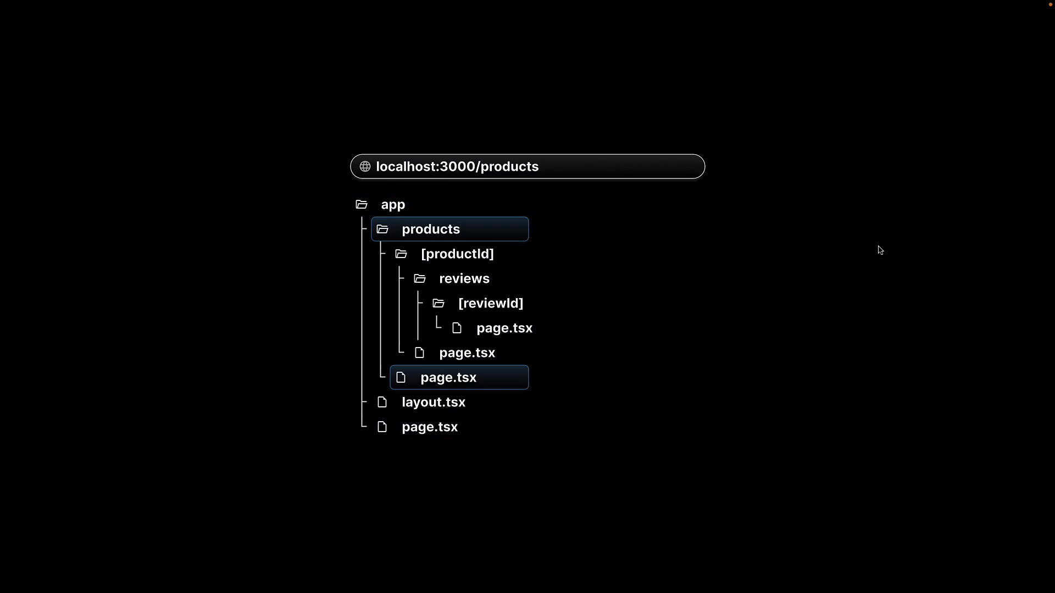